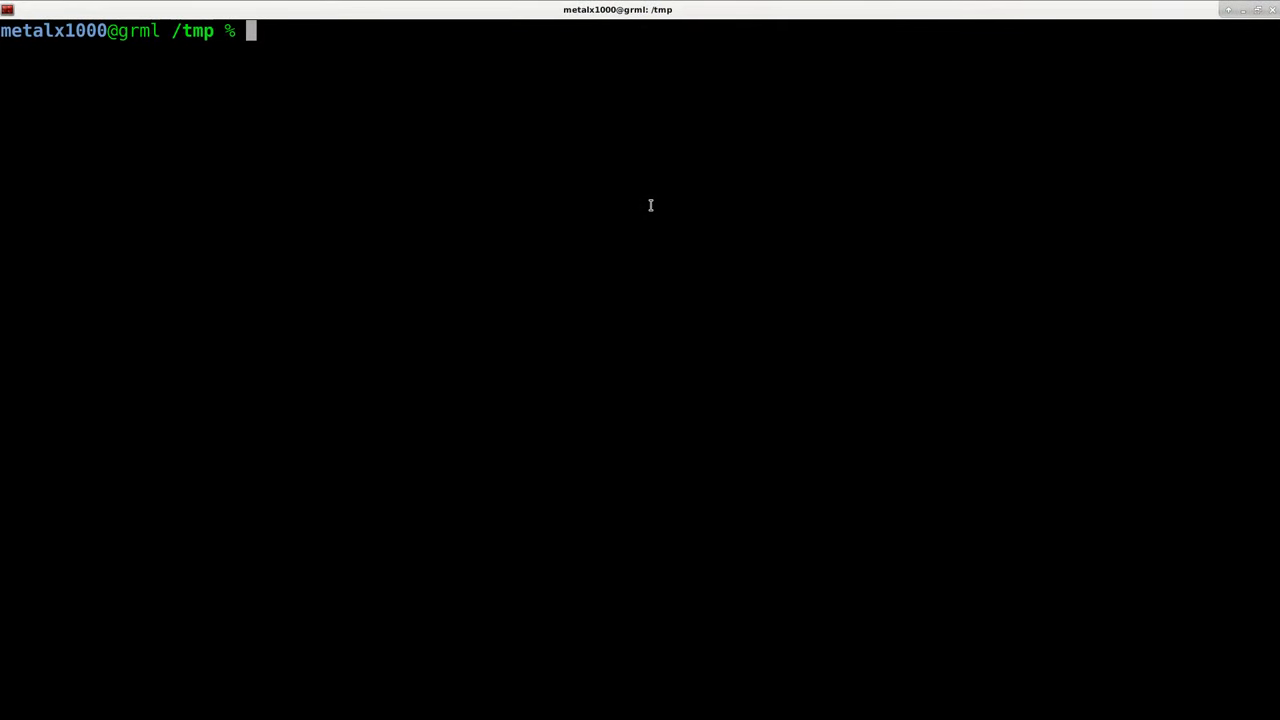
Run top, suspend it with Ctrl+Z, bring it back with fg and quit it.
type("top")
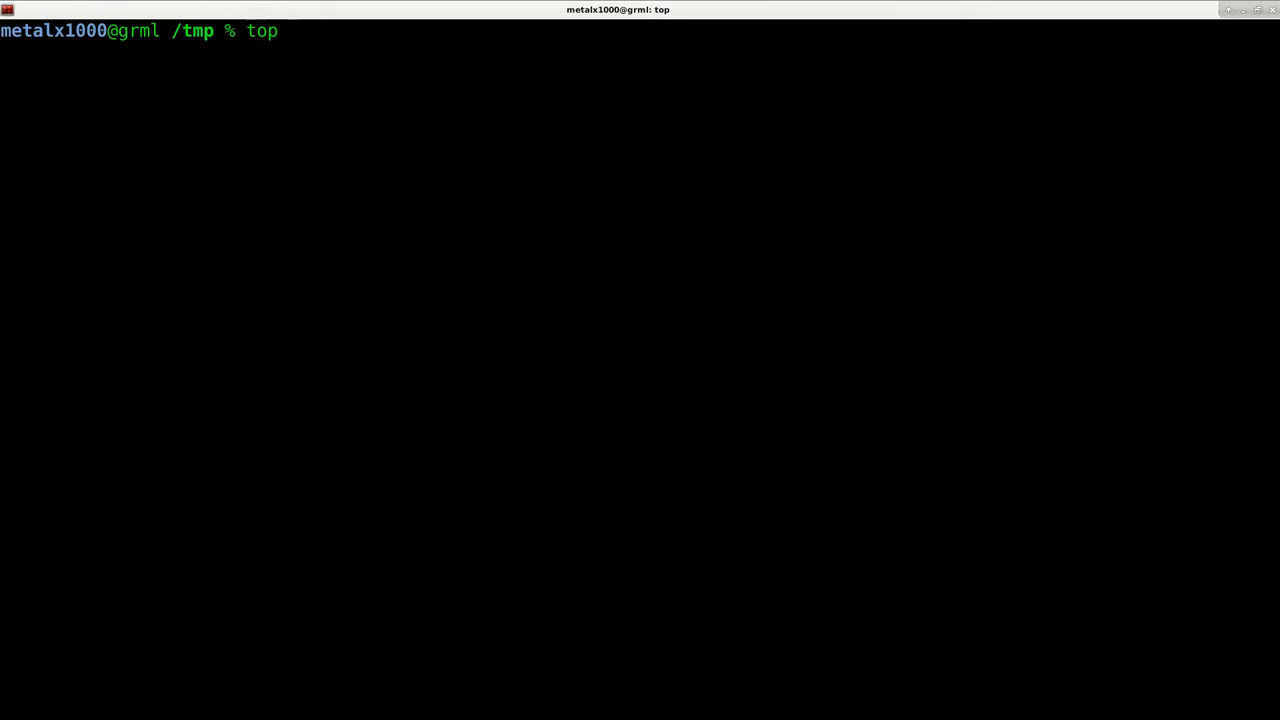
key("Return")
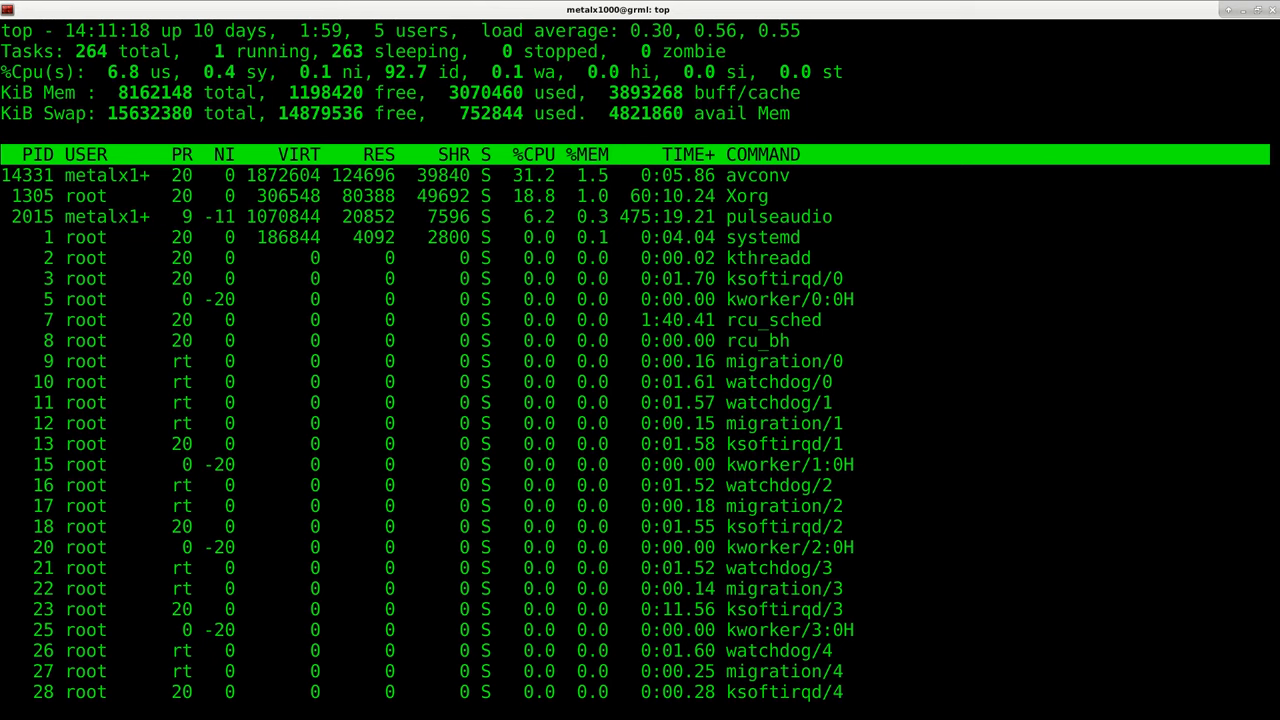
key("ctrl+z")
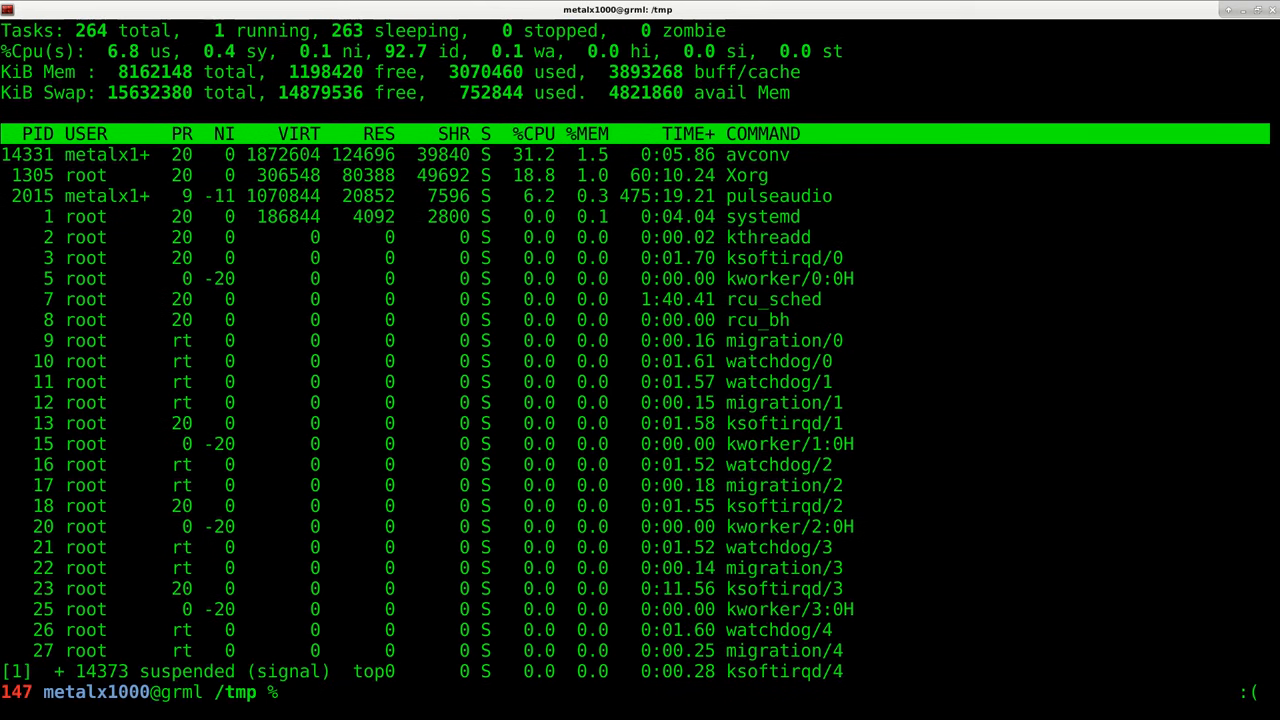
type("fg")
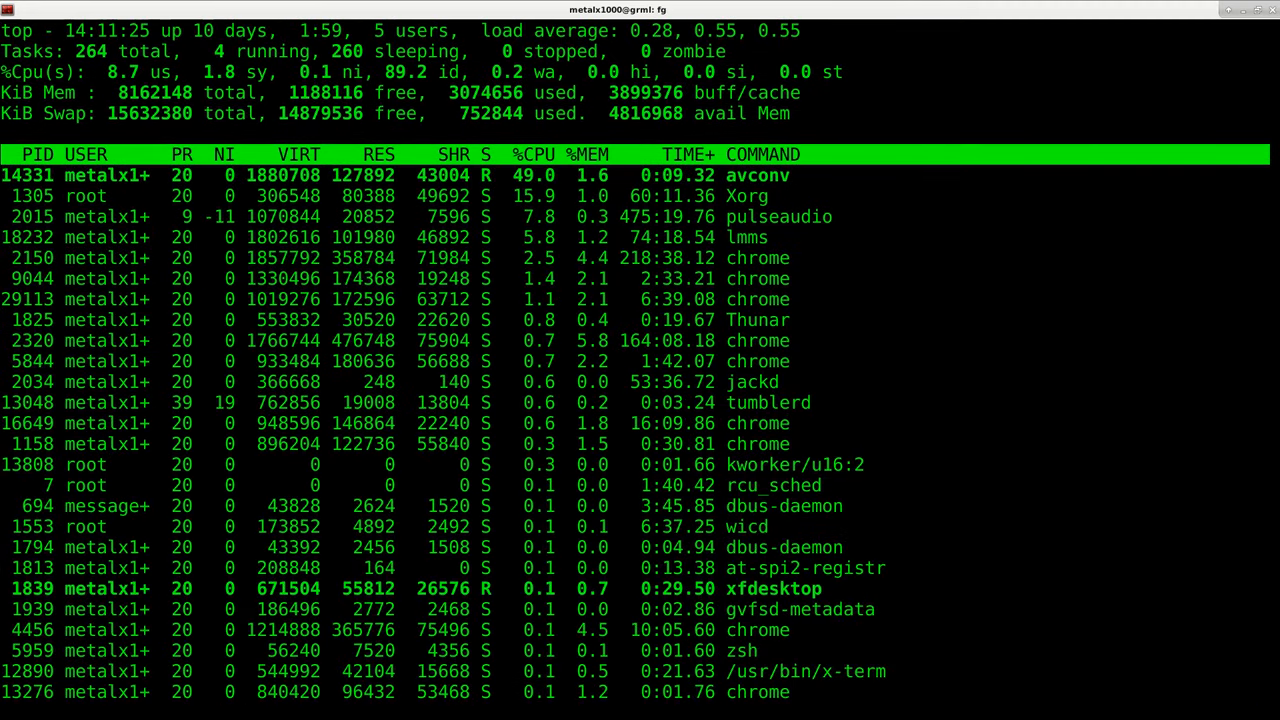
key("q")
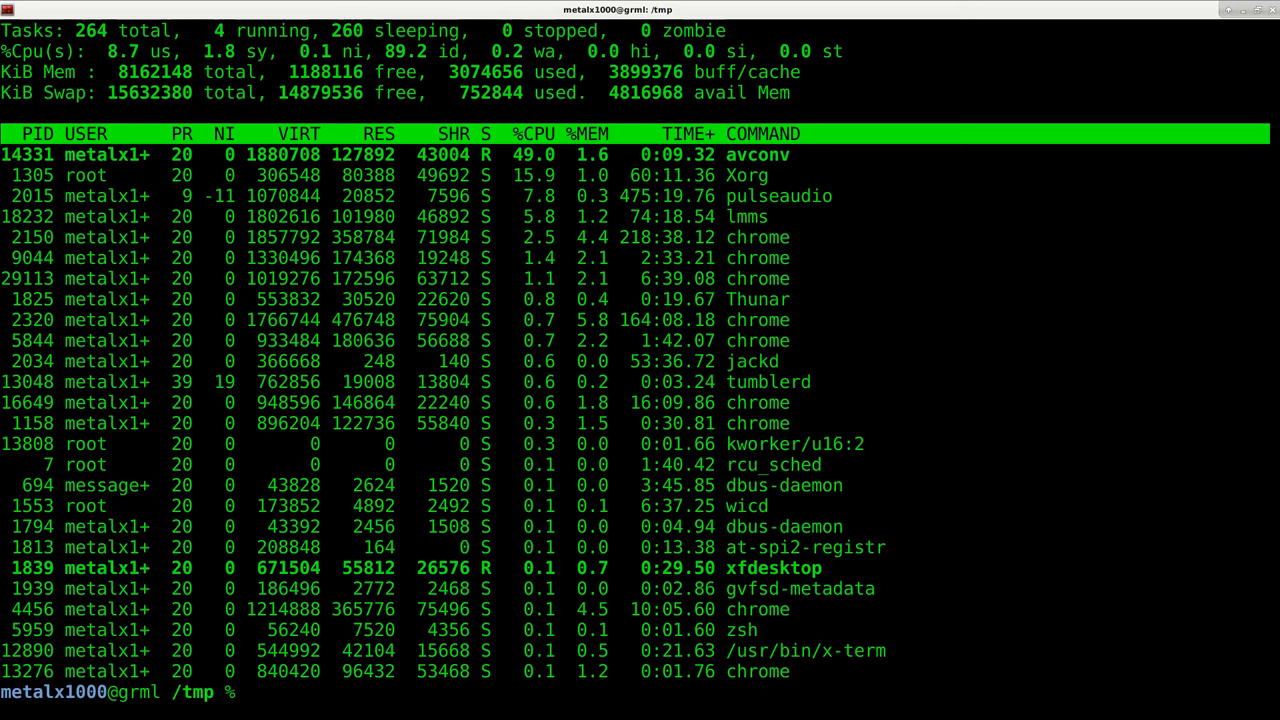
key("q")
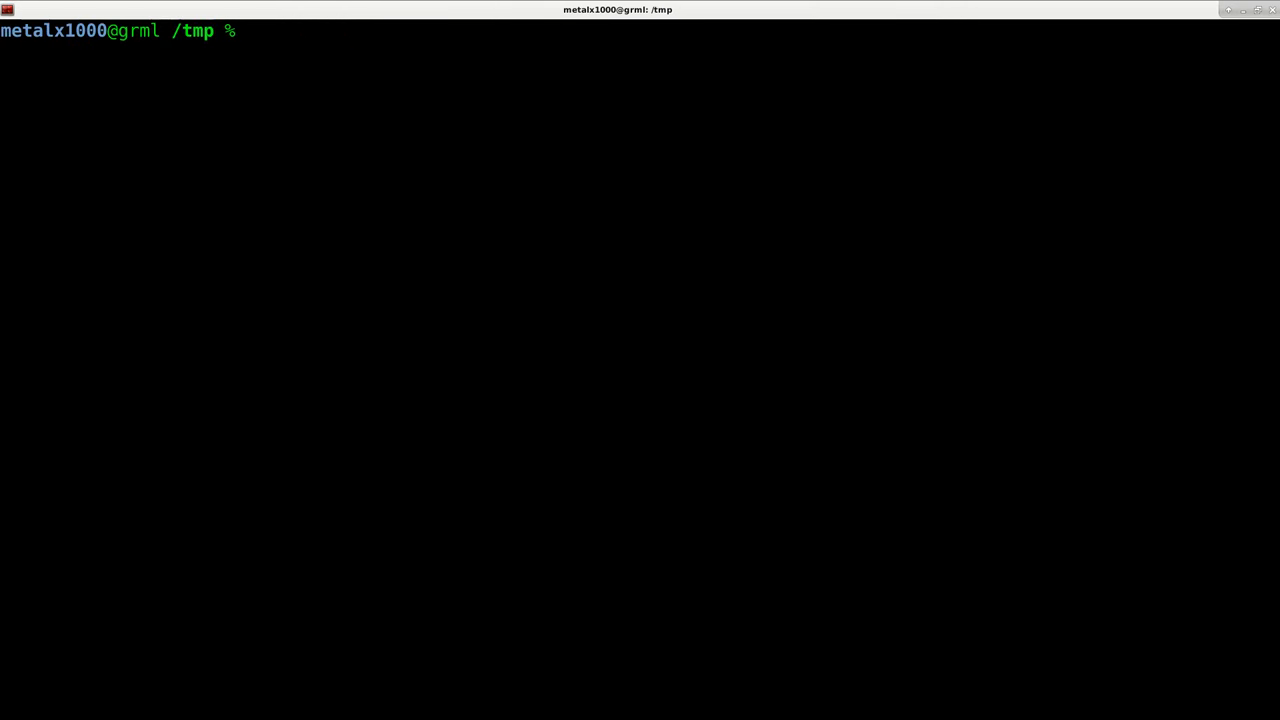
Run `sleep 5; echo "Hello"` so Hello prints only after the sleep ends.
type("sle")
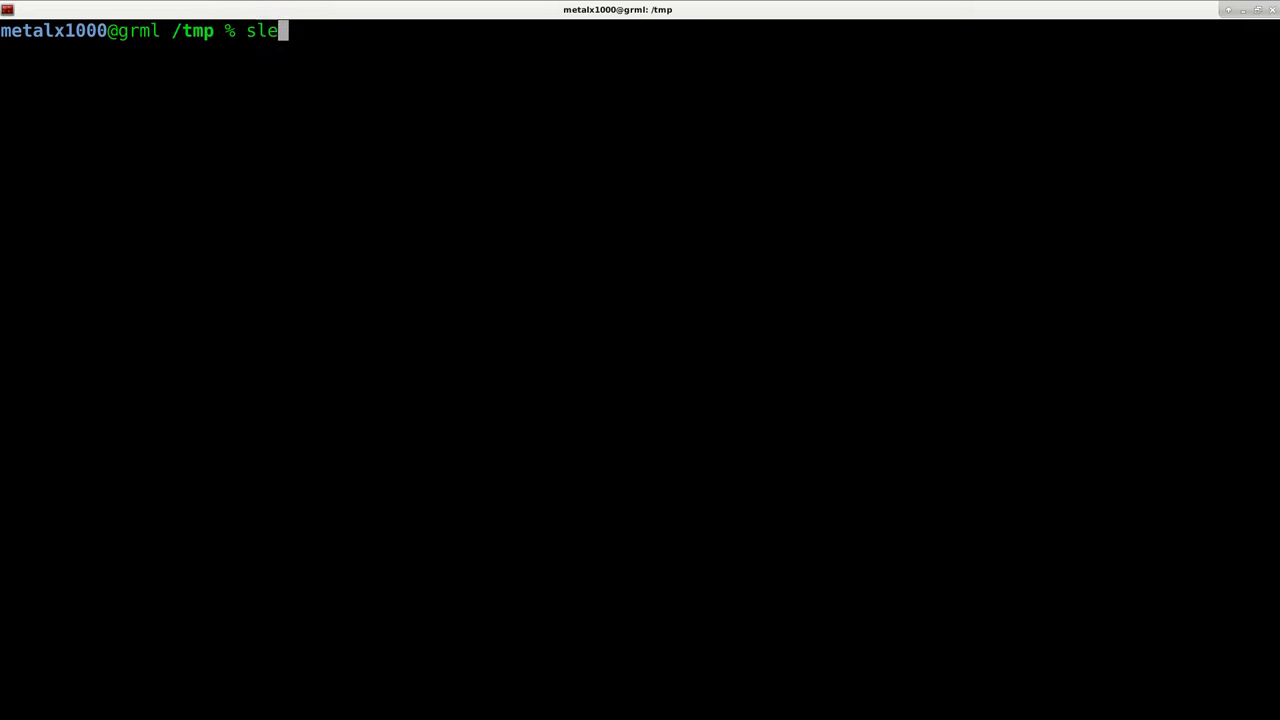
type("ep 1")
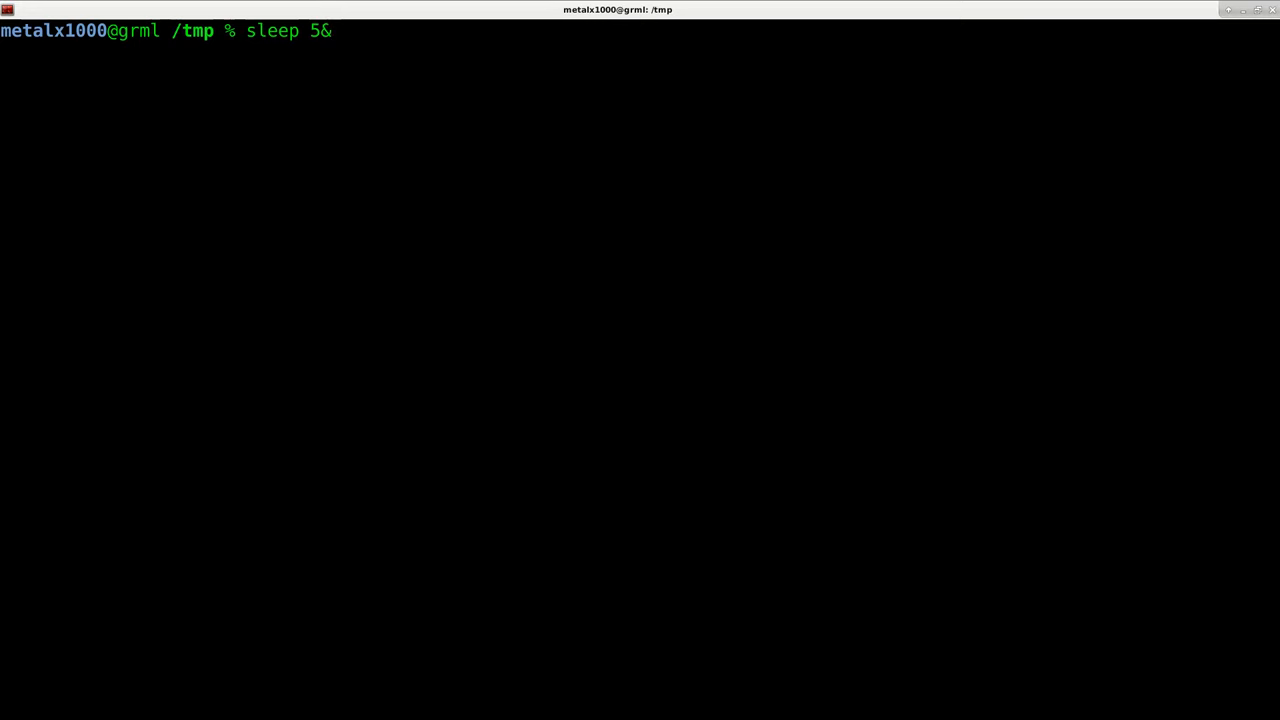
type("echo")
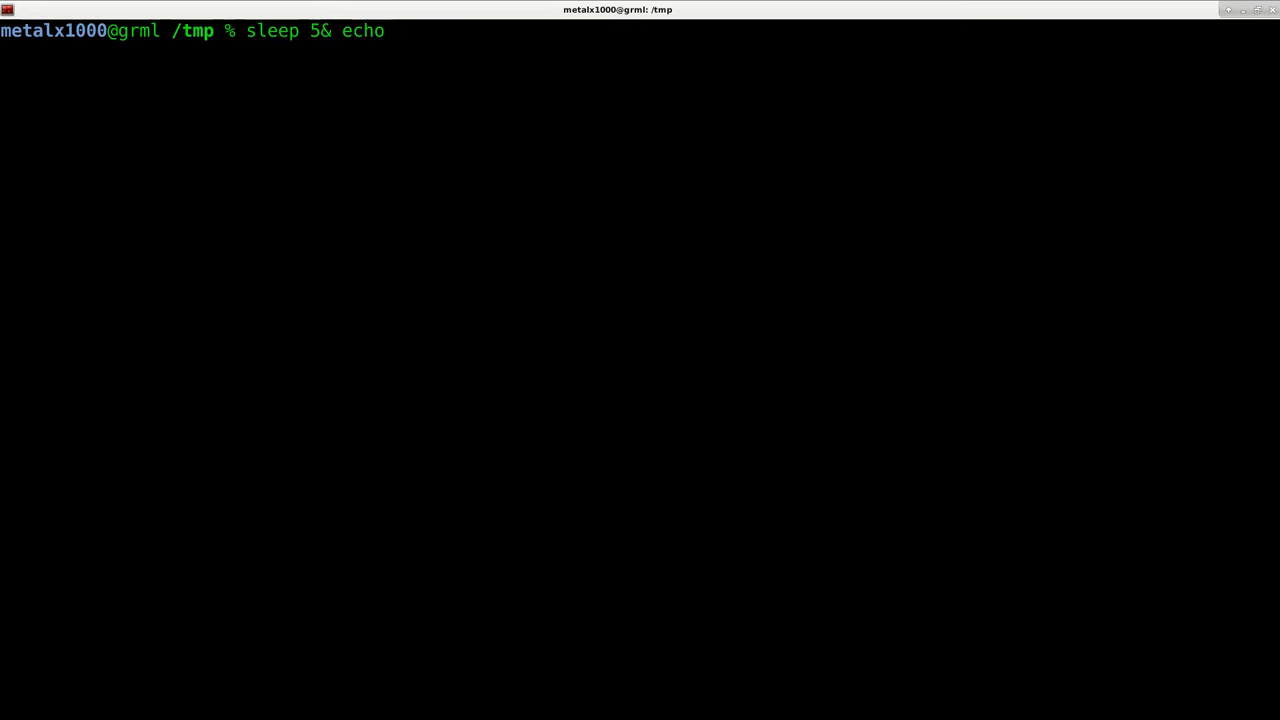
type("\"Hello")
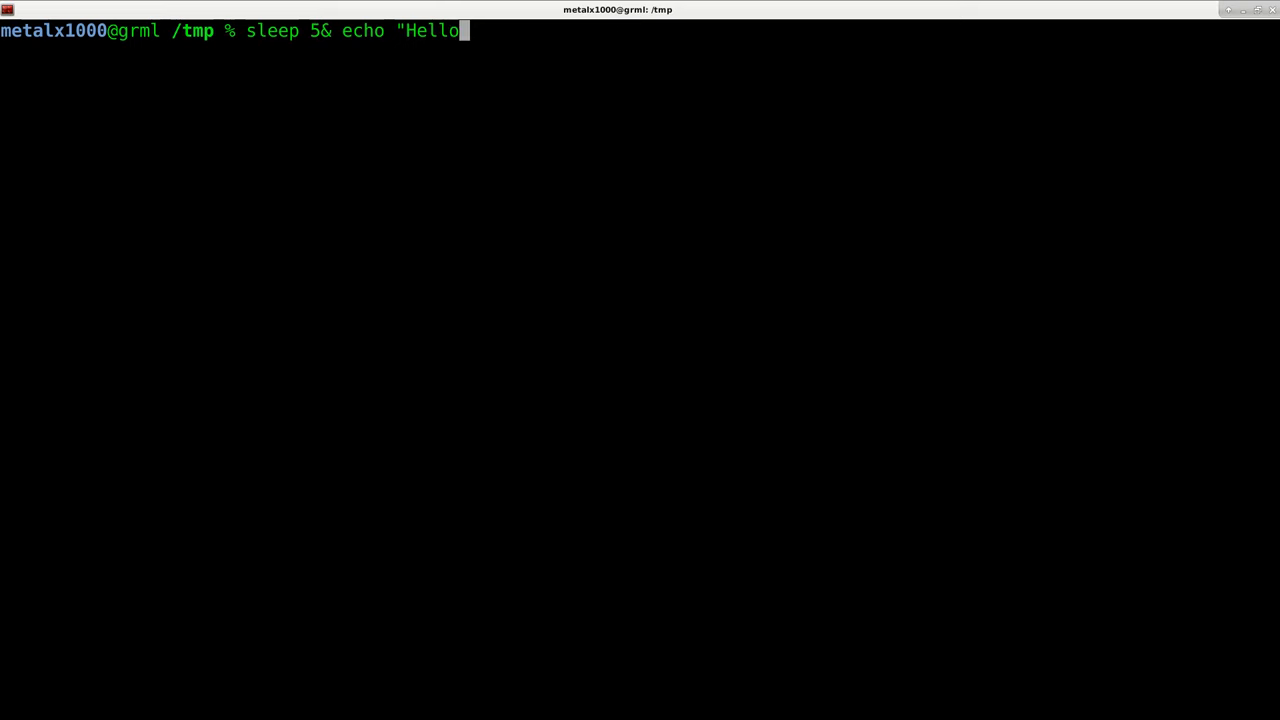
type("\"")
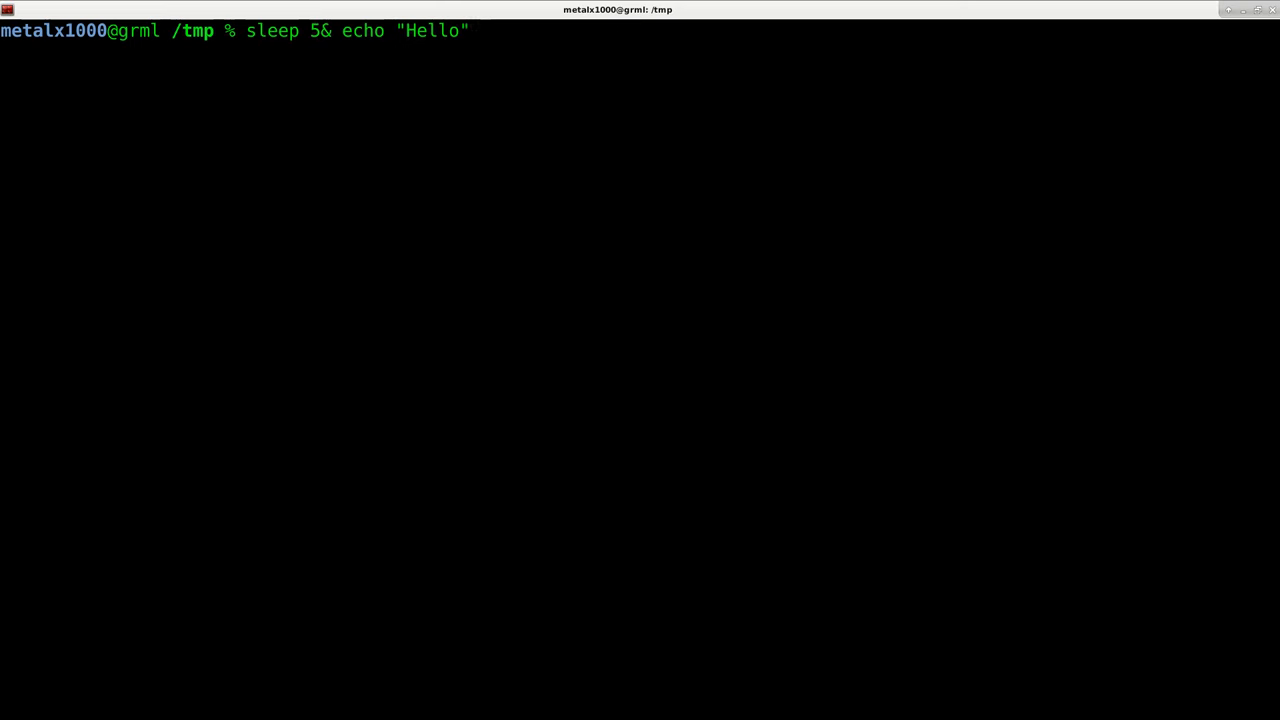
type(";")
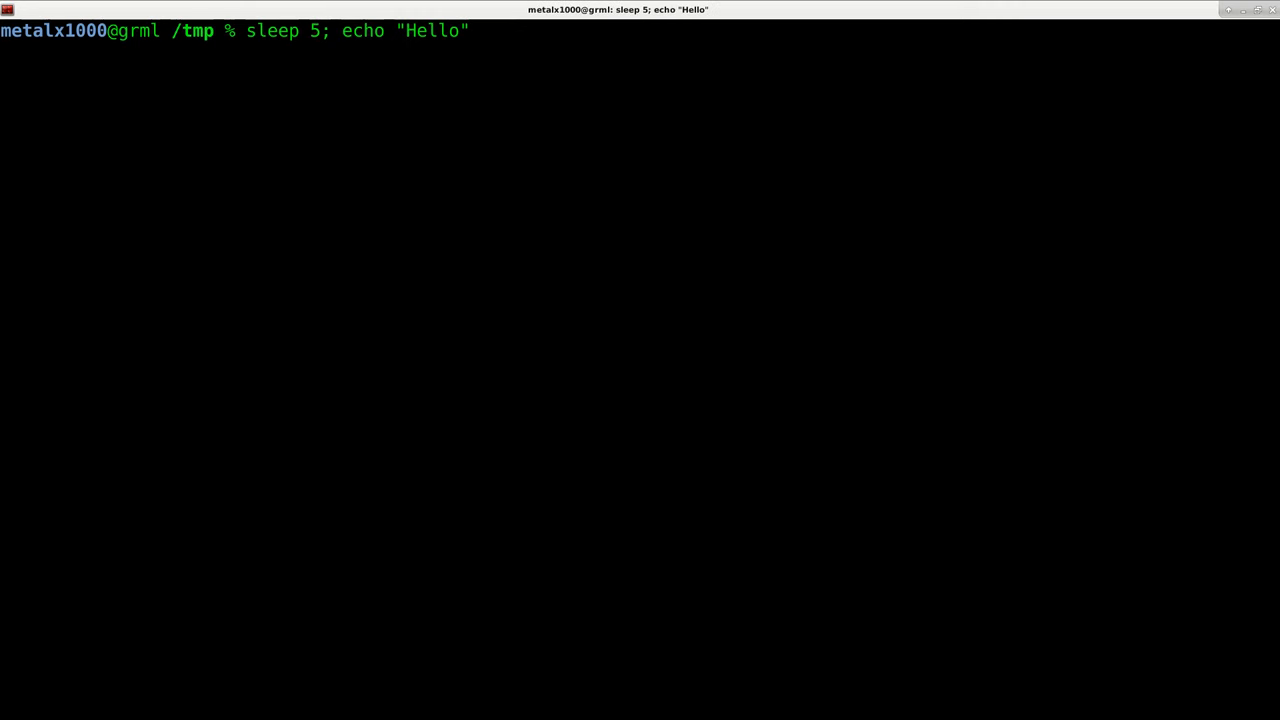
key("Return")
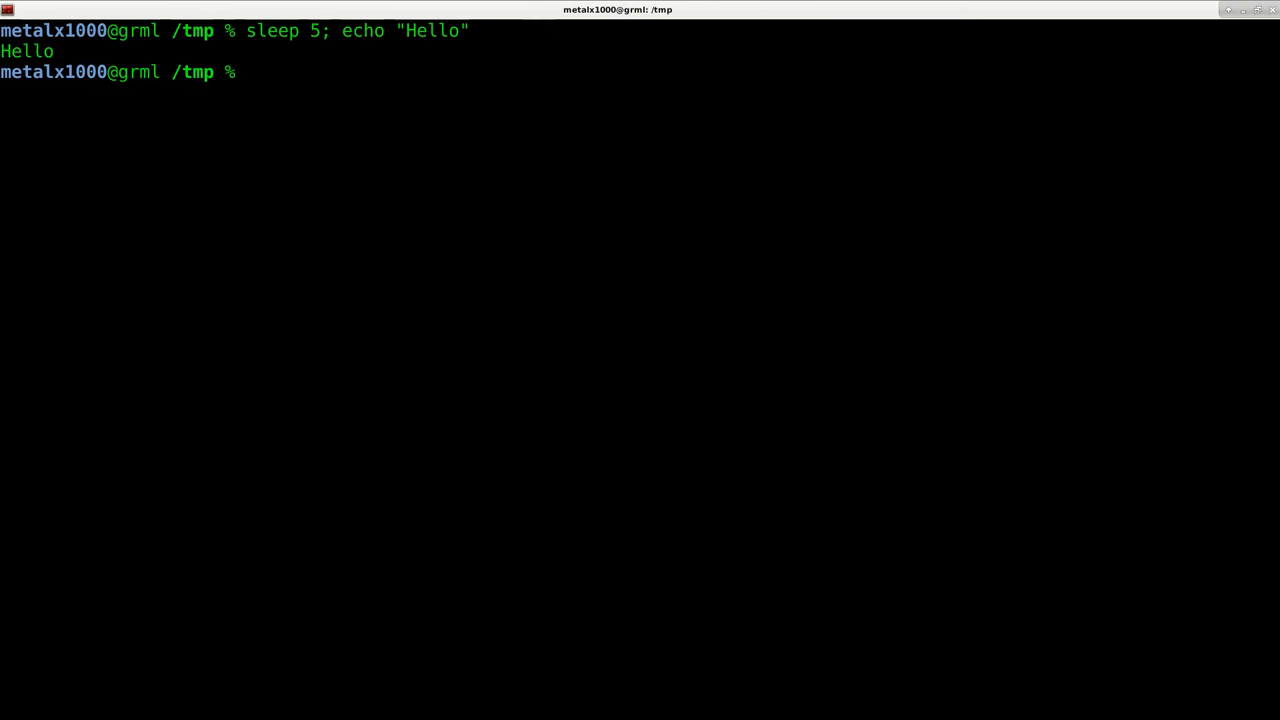
Run `sleep 5& echo "Hello"` so Hello prints at once and job 1 reports done.
key("Up")
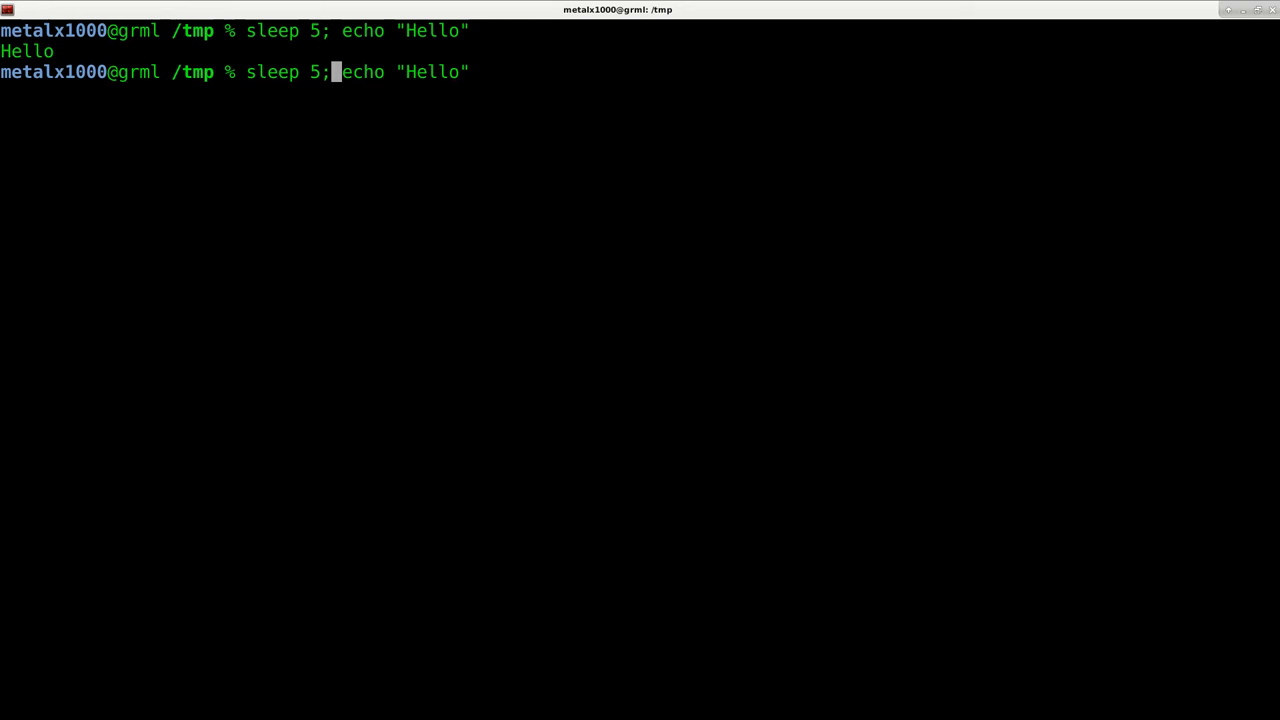
type("&")
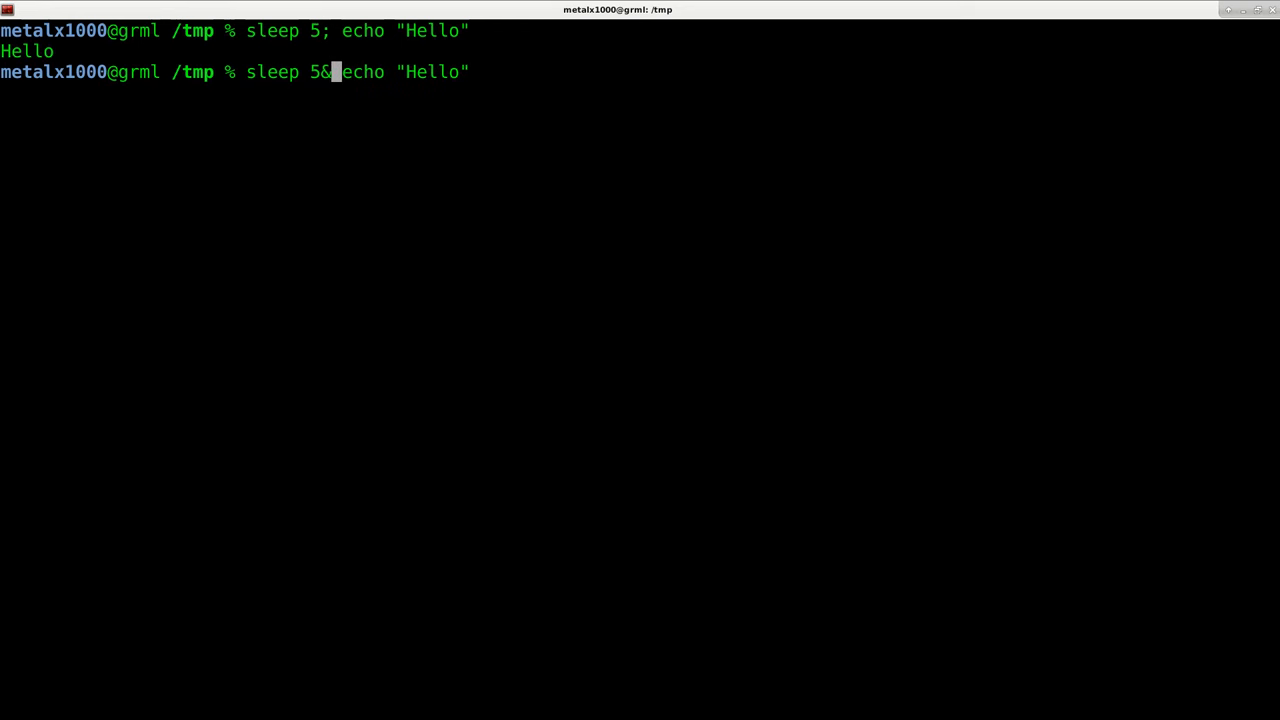
key("Return")
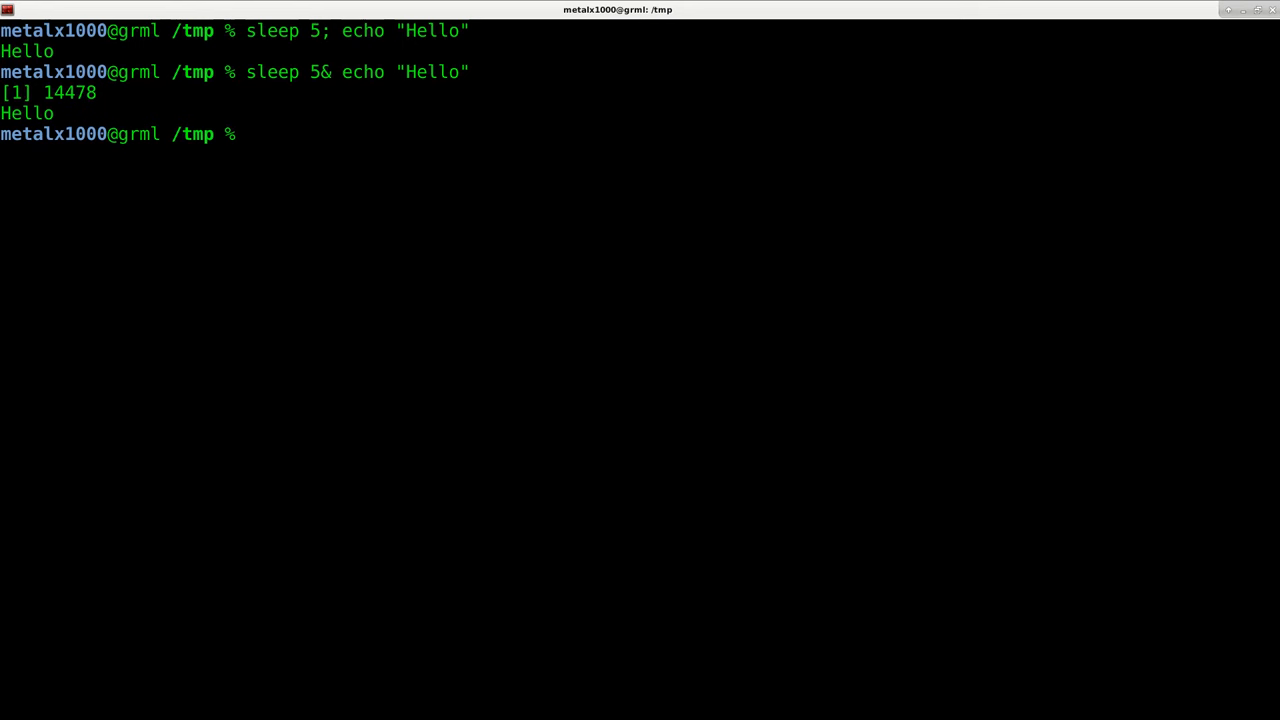
key("Return")
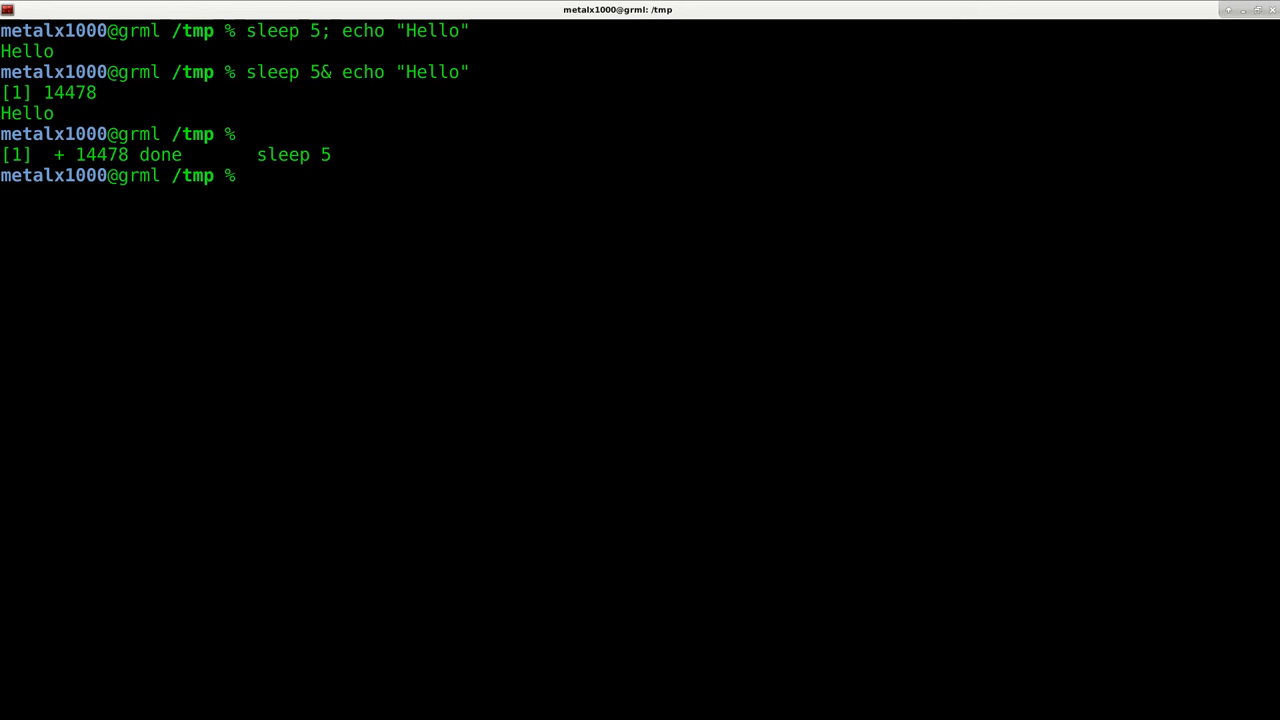
type("sleep 5& echo \"Hello")
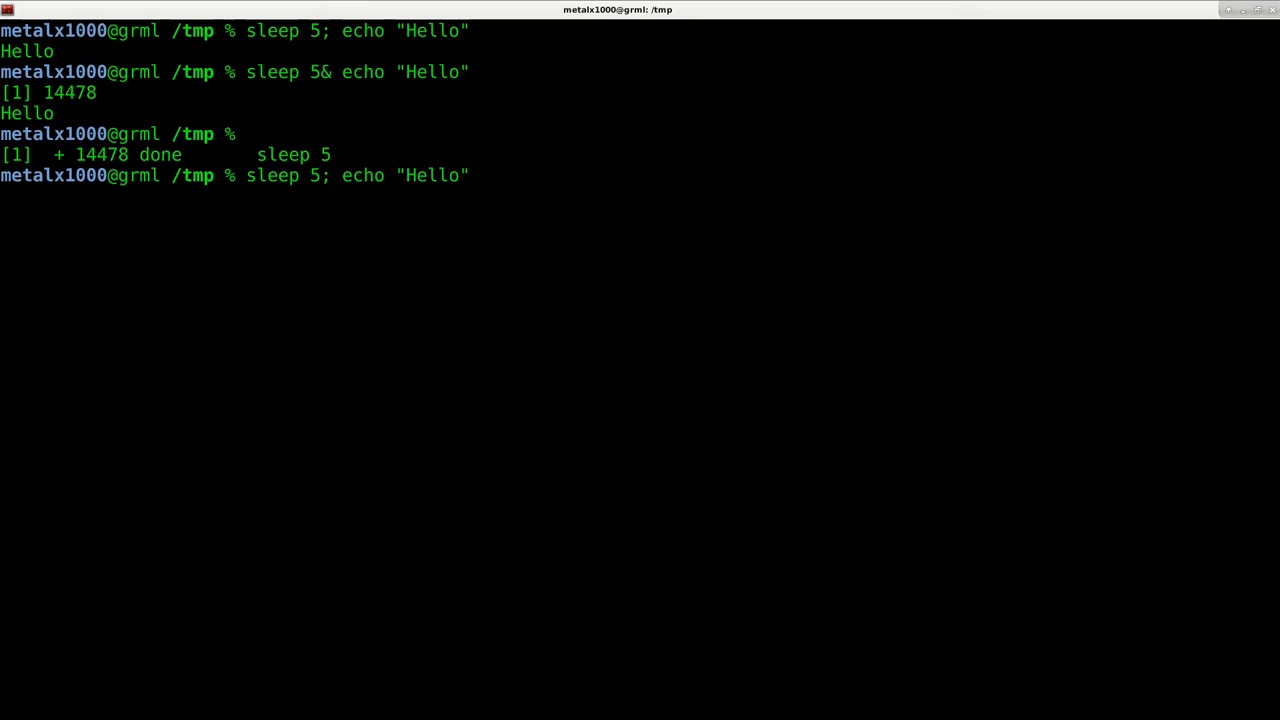
Run `sleep 5& echo "Hello"&echo "hello2"` and highlight the sleep and hello2 parts.
key("BackSpace")
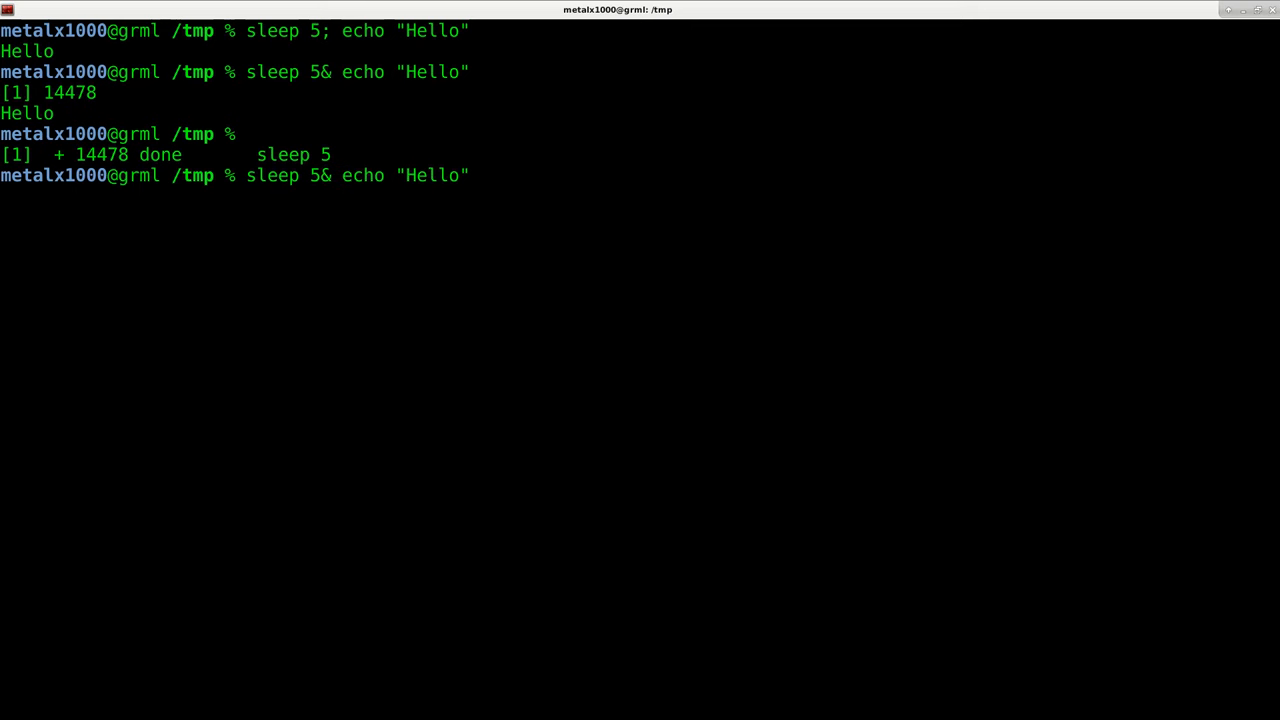
type("&")
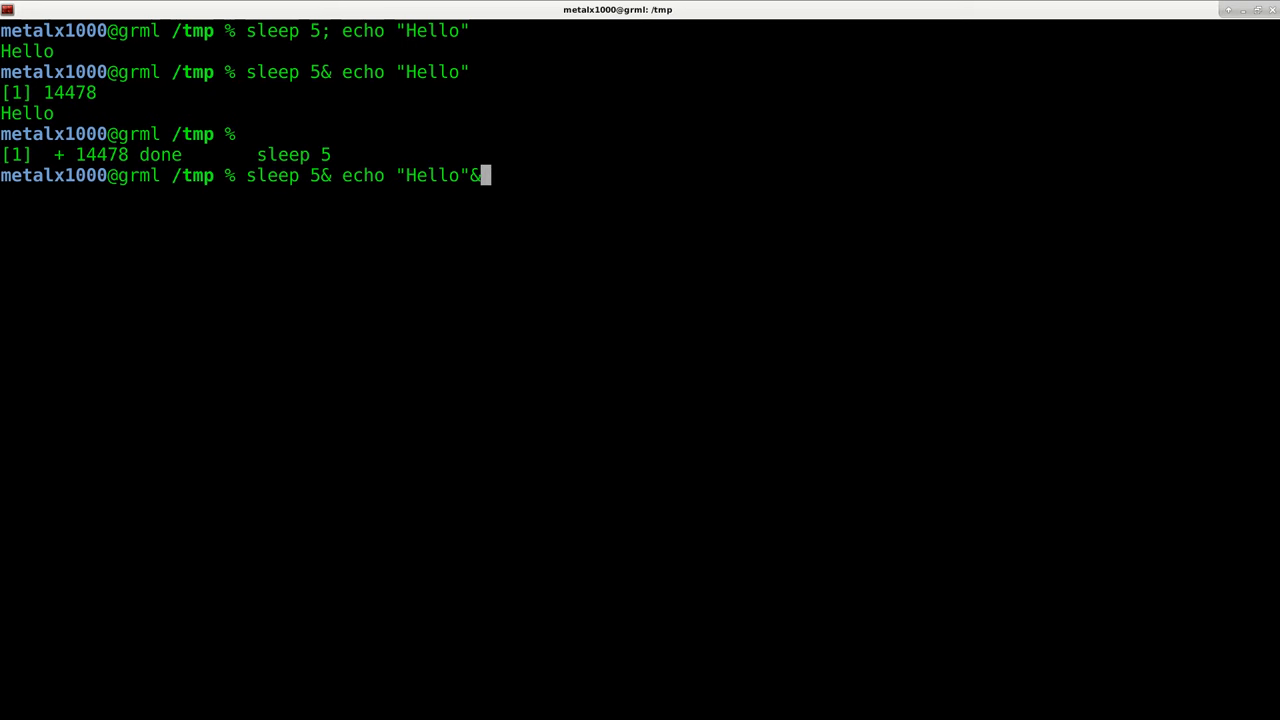
type("echo \"h")
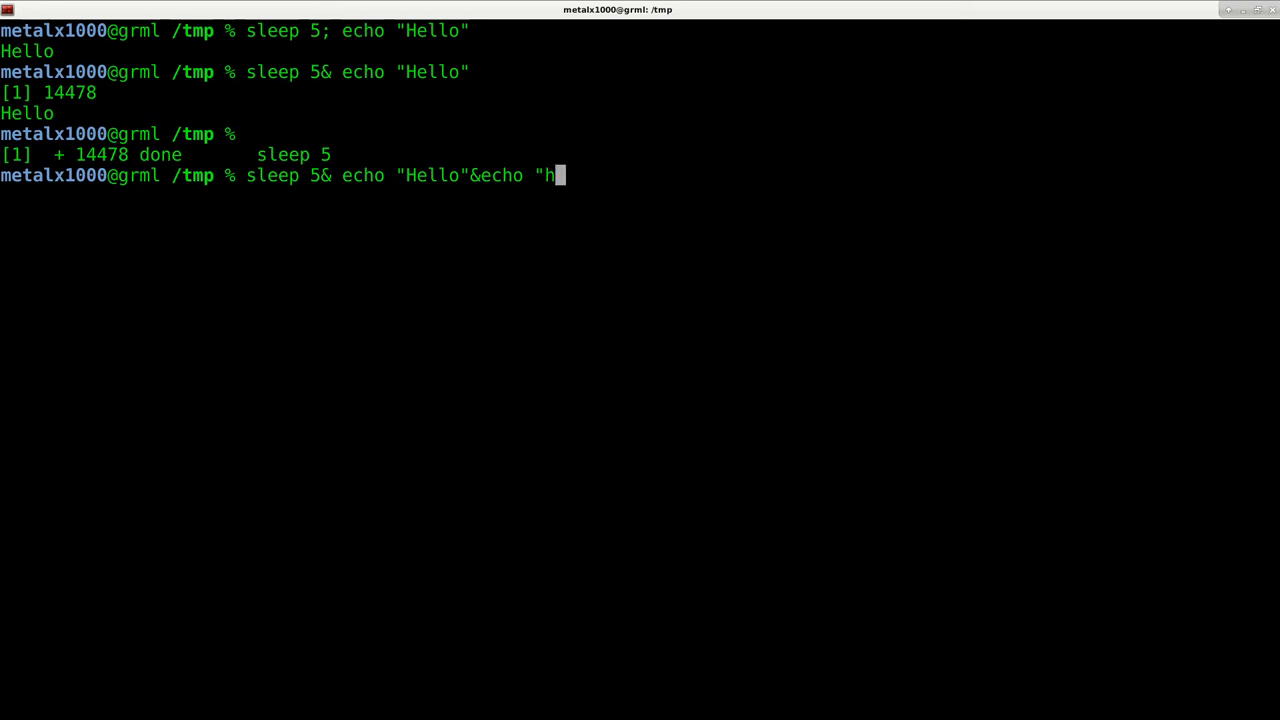
key("Return")
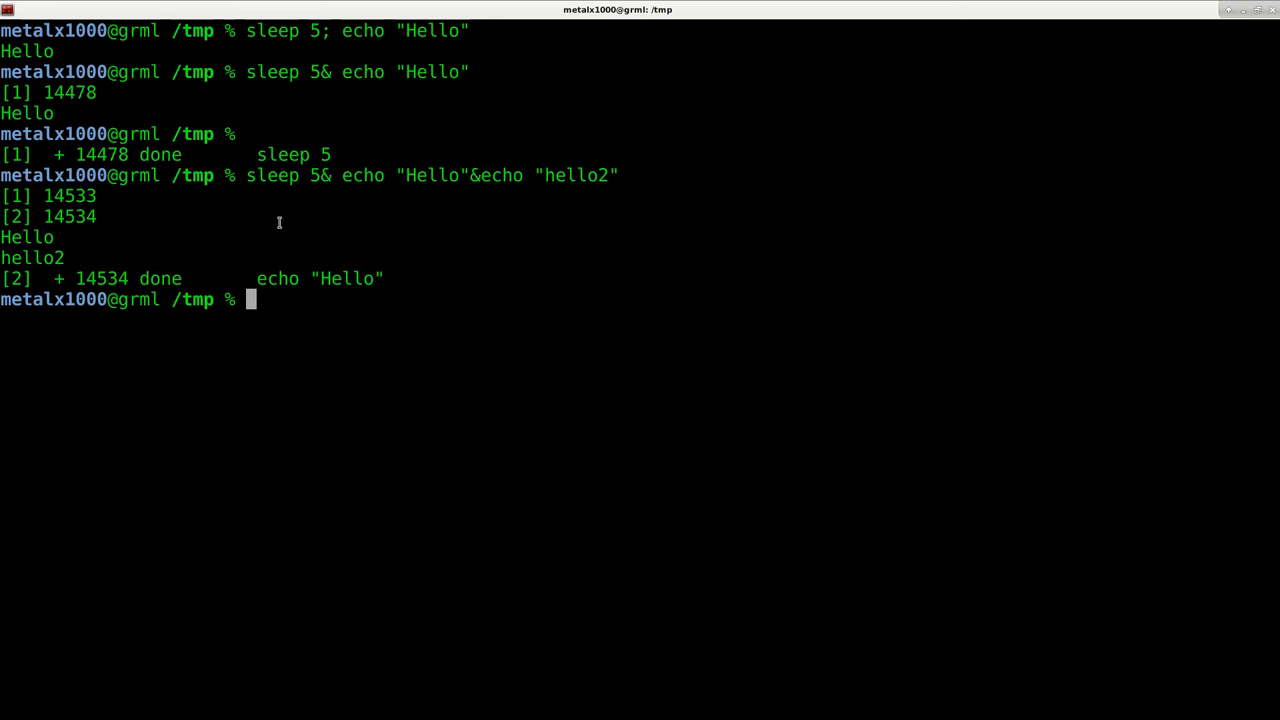
double_click(275, 175)
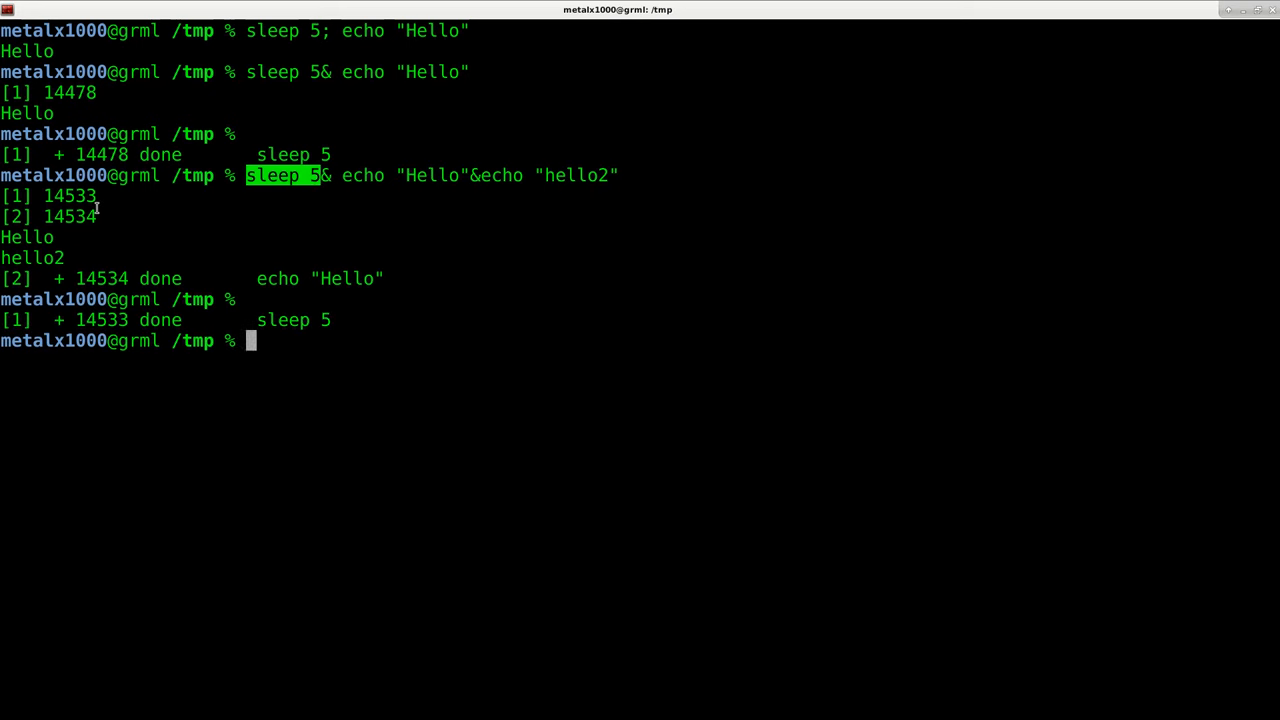
double_click(420, 175)
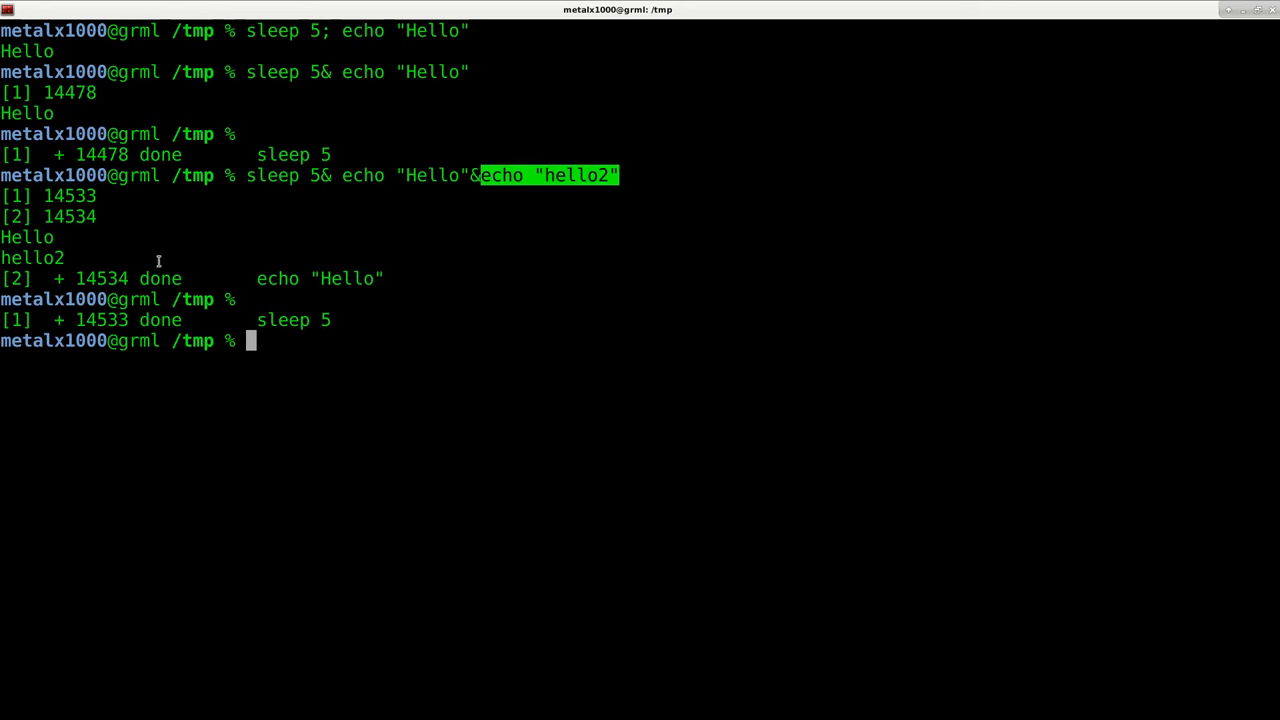
mouse_move(349, 260)
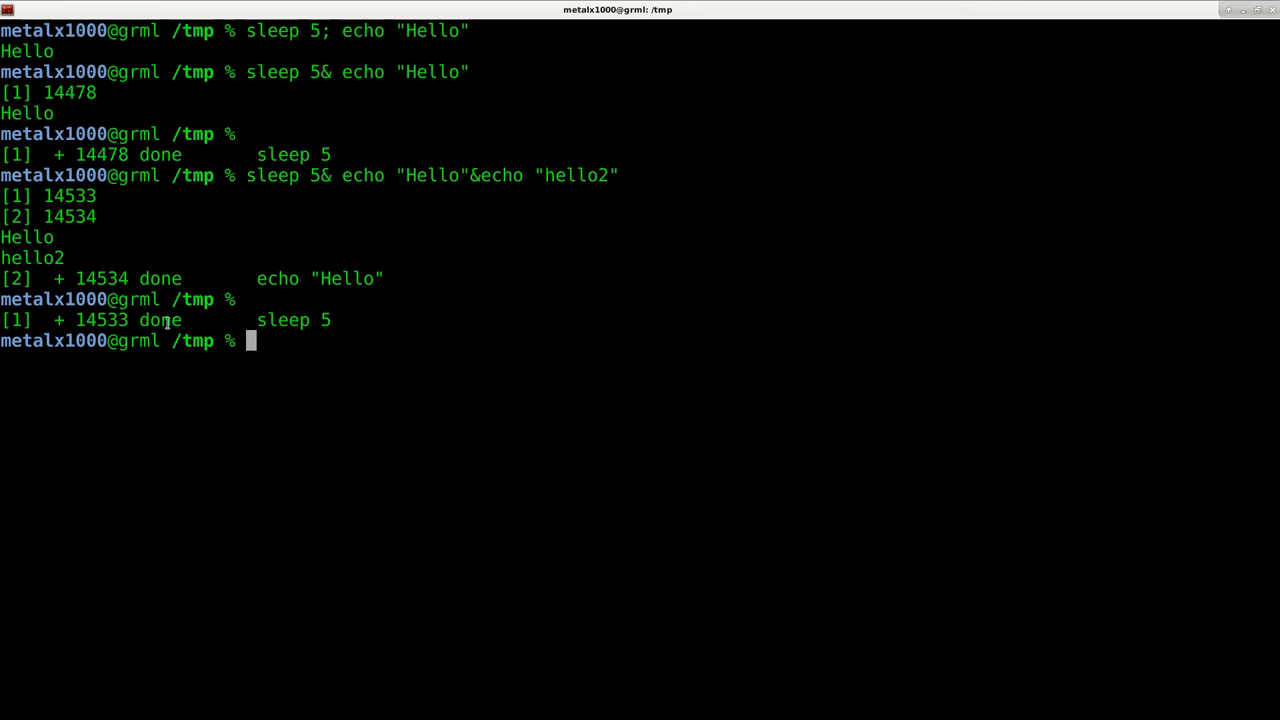
mouse_move(491, 269)
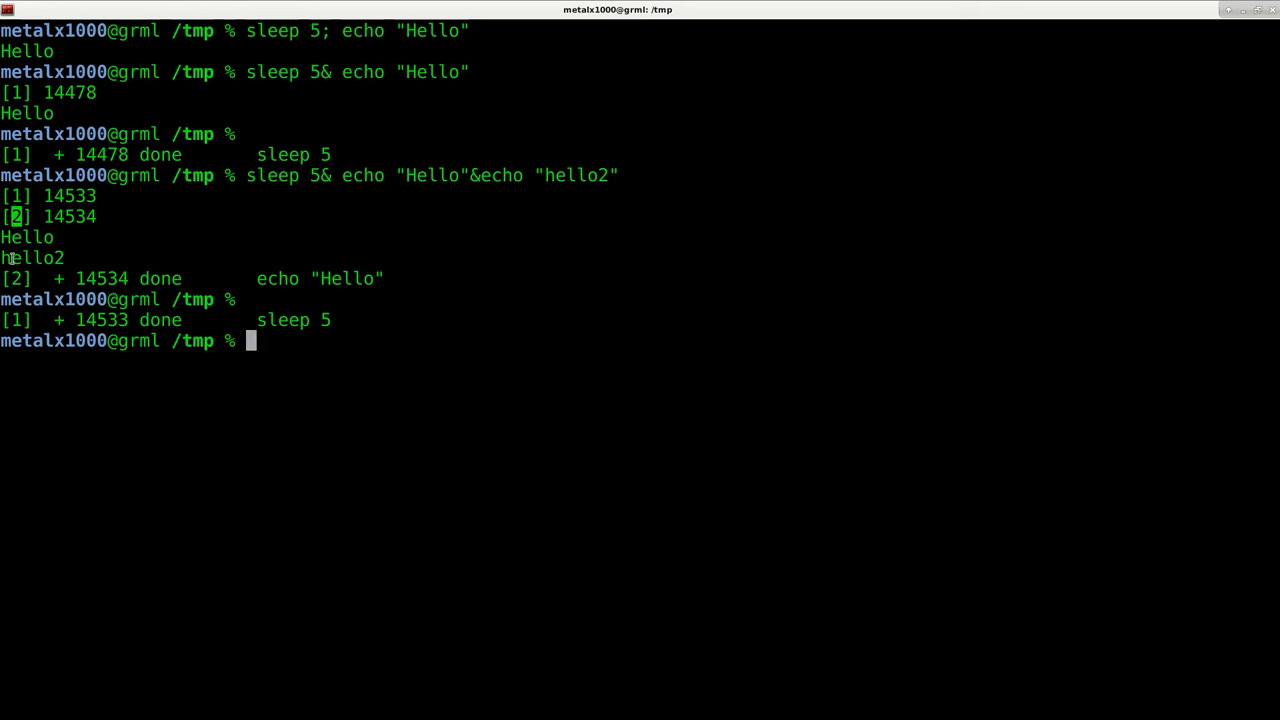
mouse_move(657, 207)
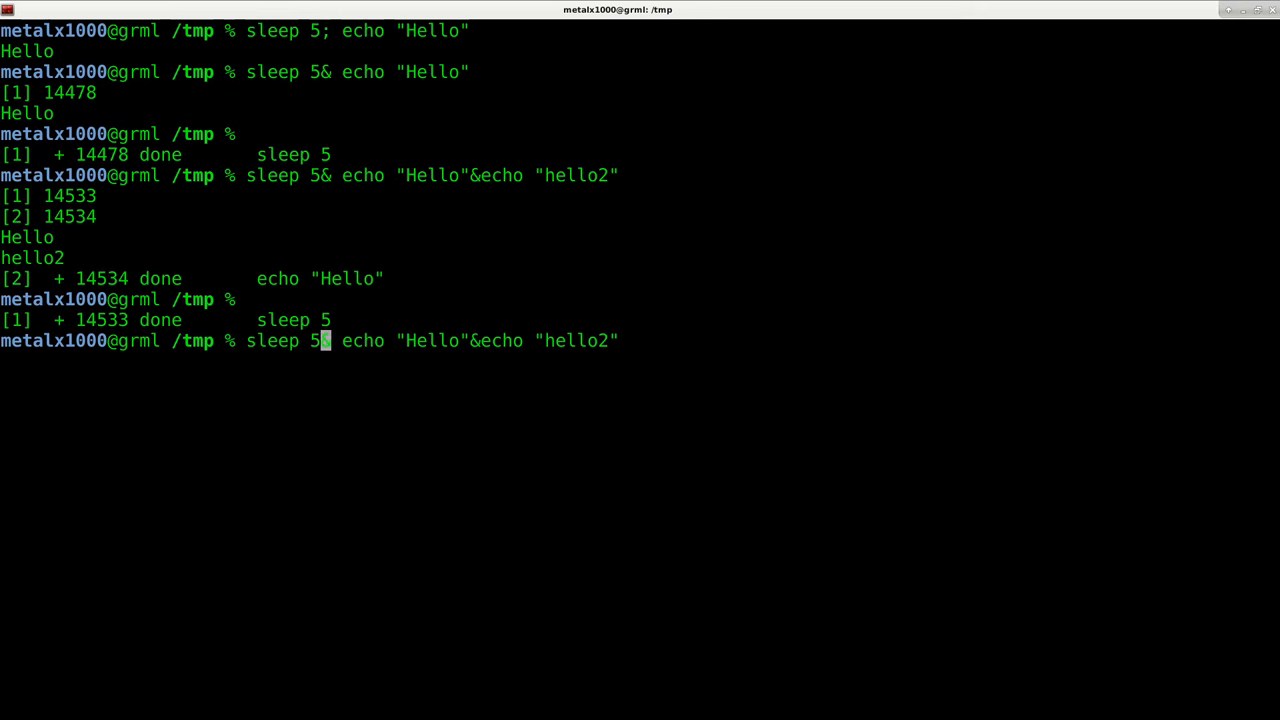
Run the command with sleep 1m, then try `fg 1`, which reports job not found.
type("1m")
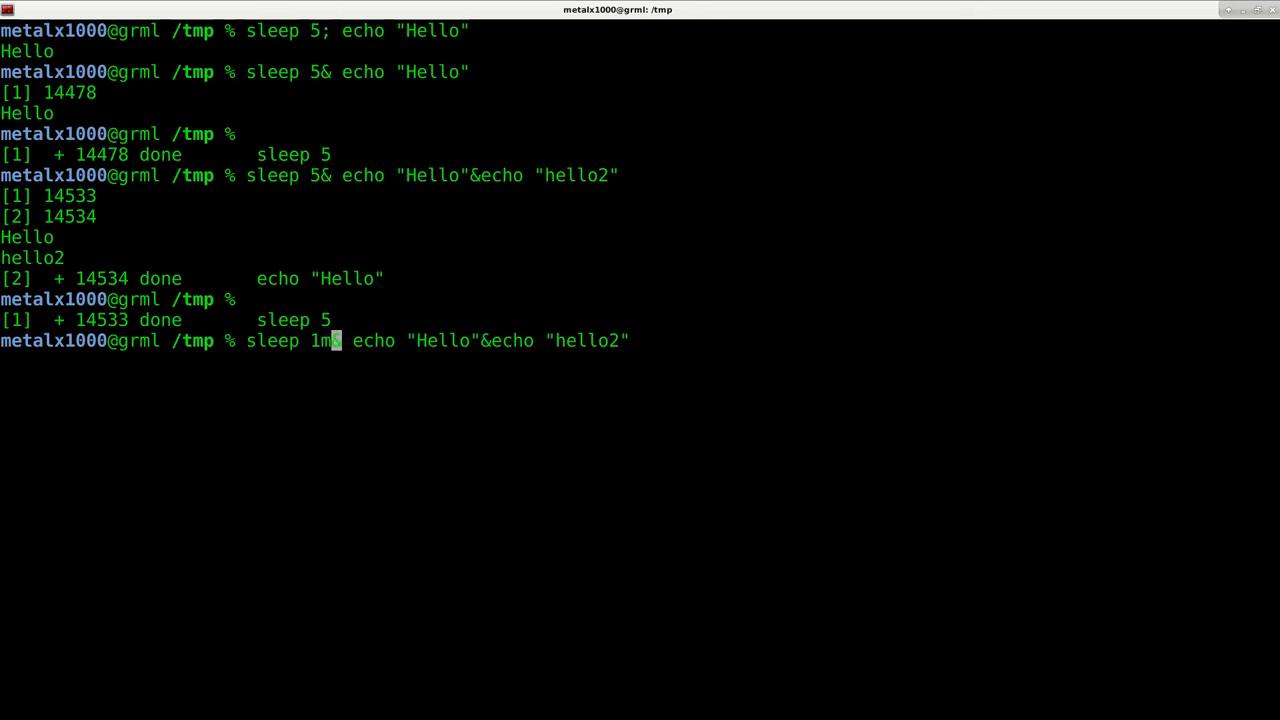
key("Return")
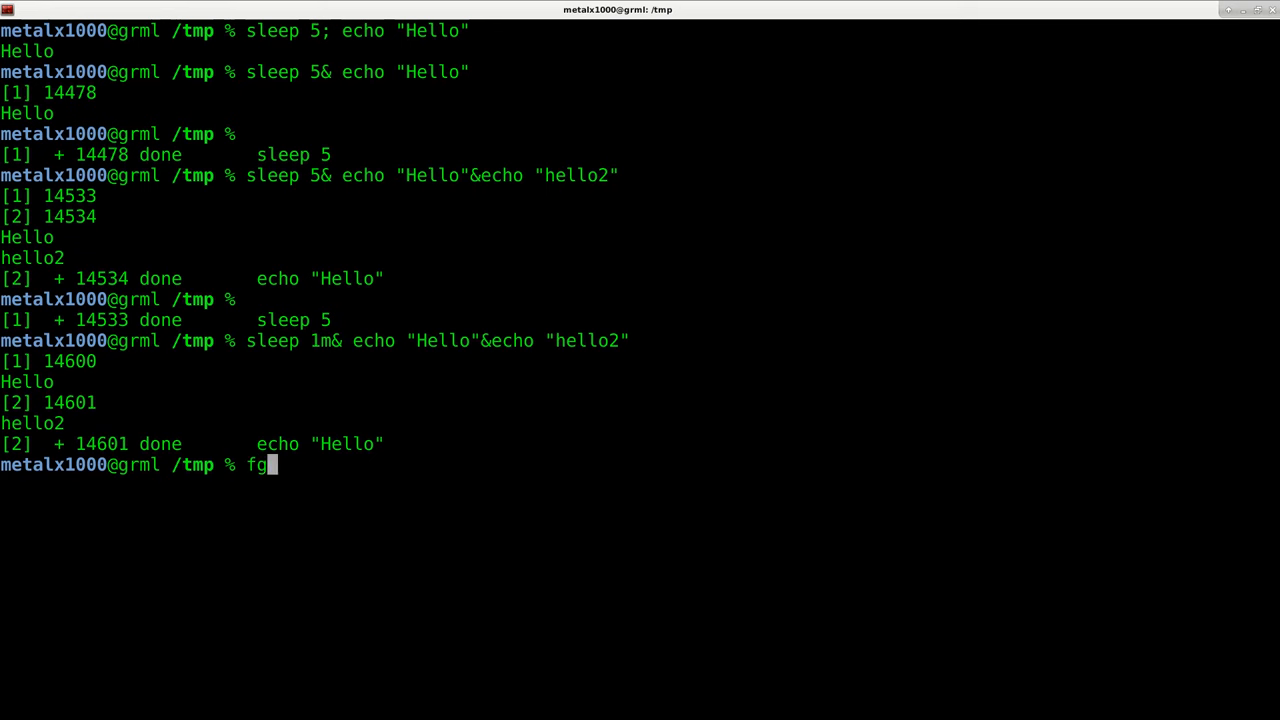
type(" 1")
key("Return")
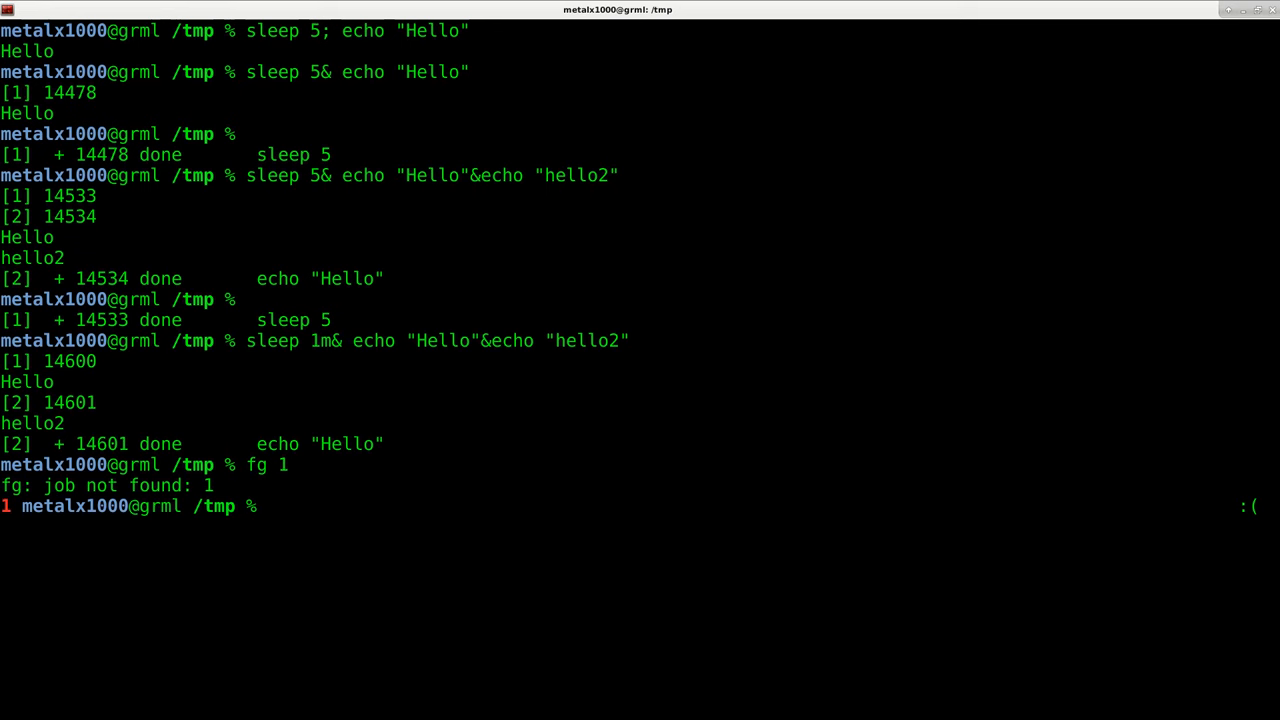
Start bash and rerun the backgrounded `sleep 1m& echo` command there.
type("bash")
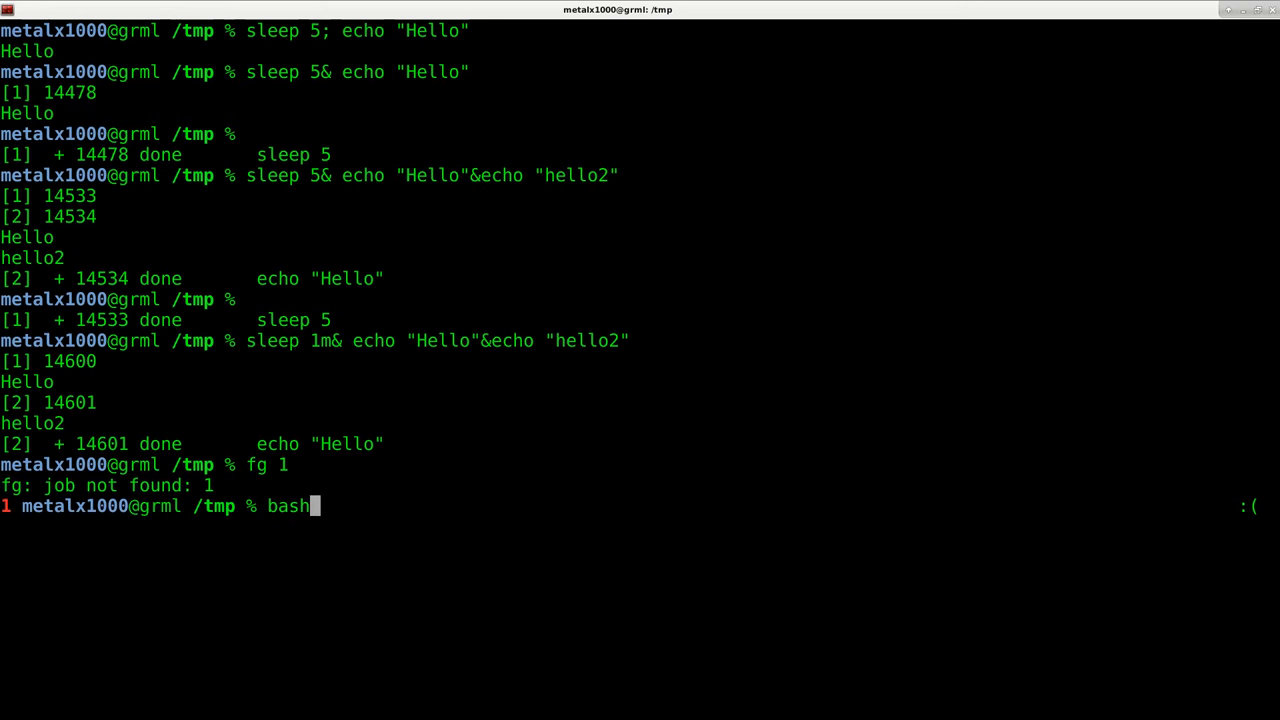
key("Return")
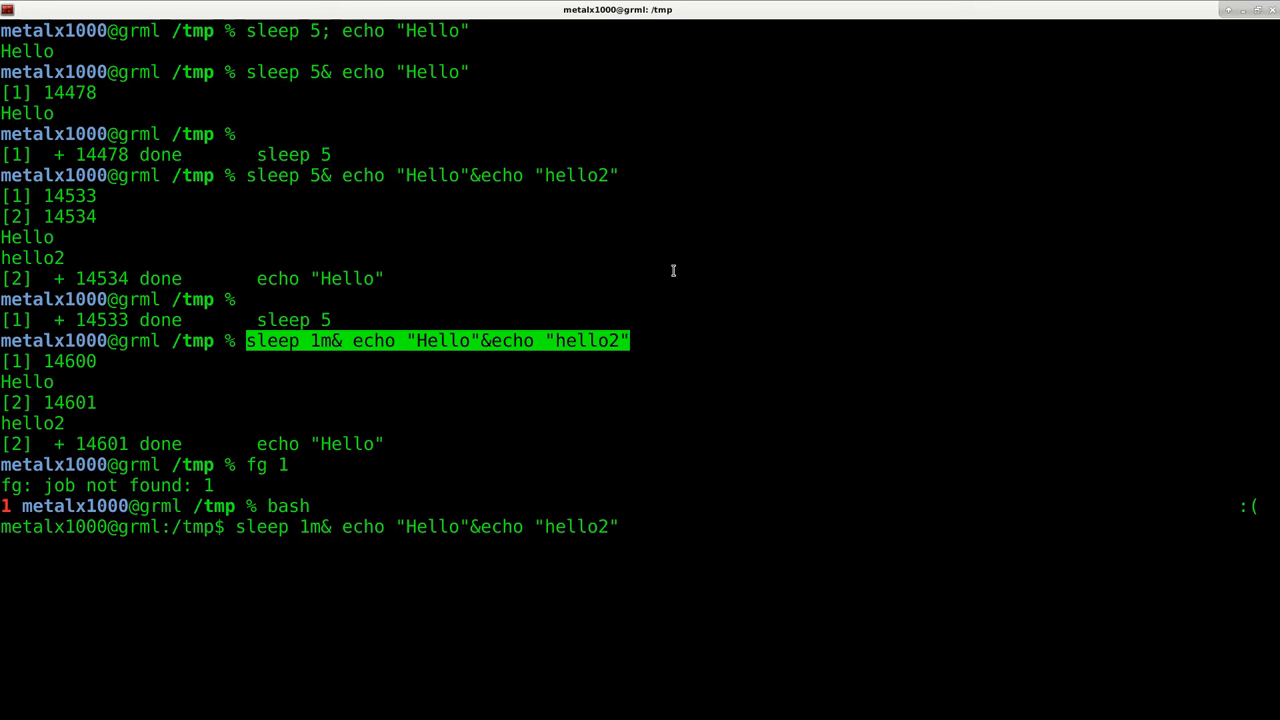
key("Return")
type("fg 1")
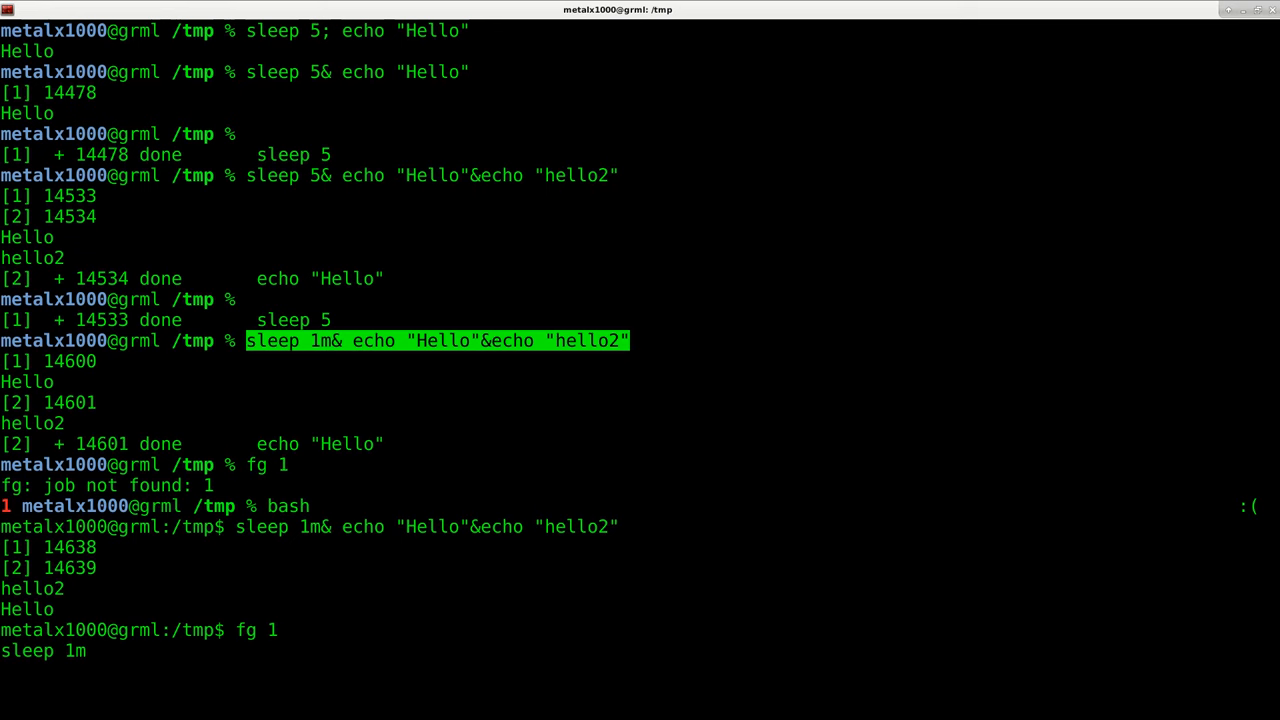
scroll("down", 3)
type("exit")
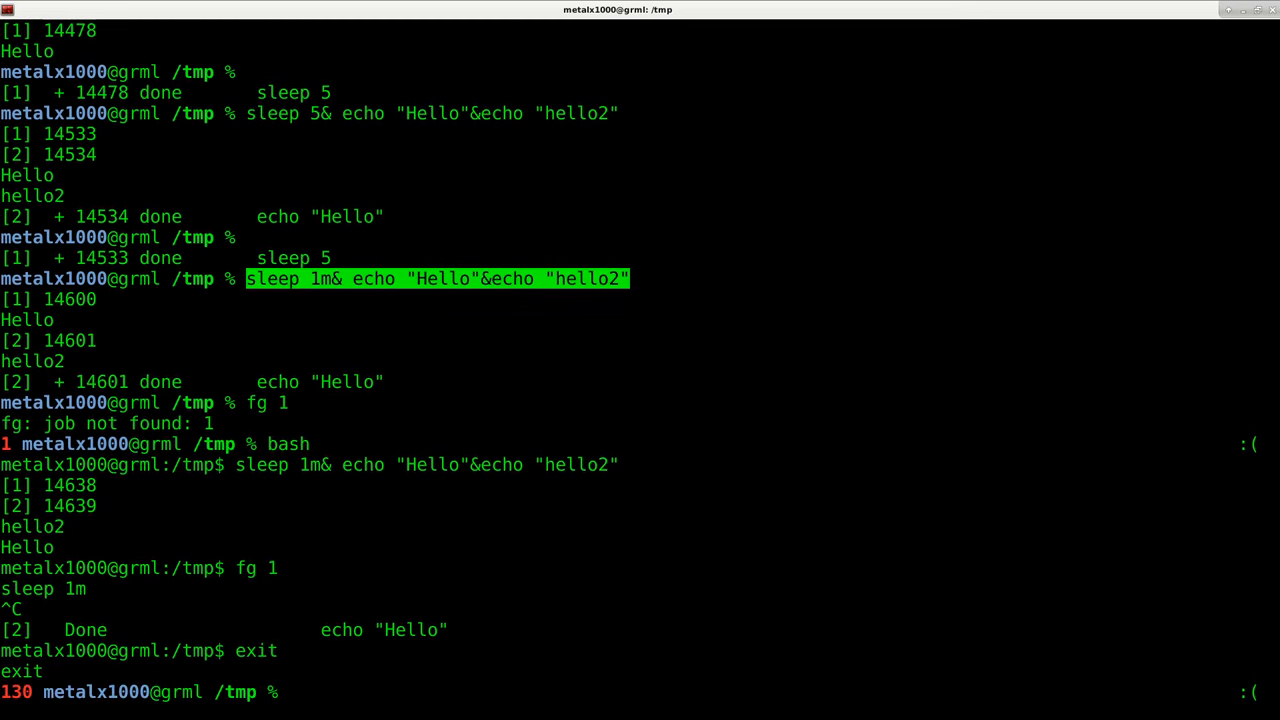